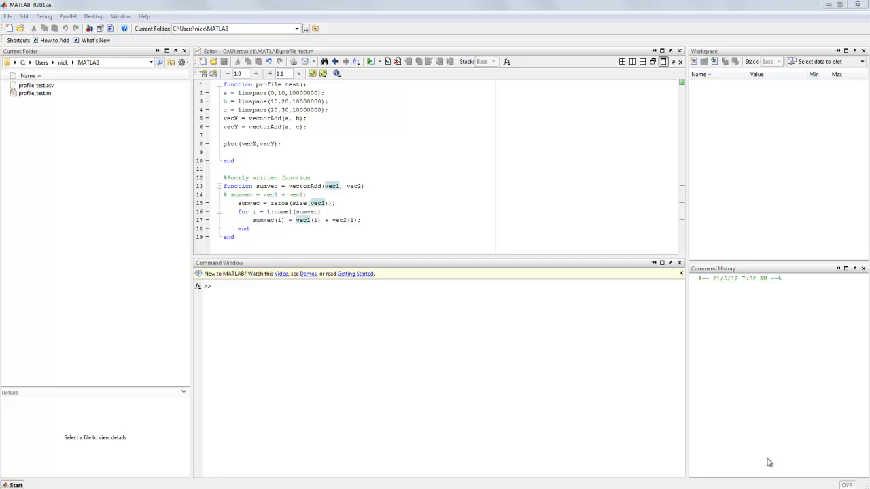
mouse_move(646, 351)
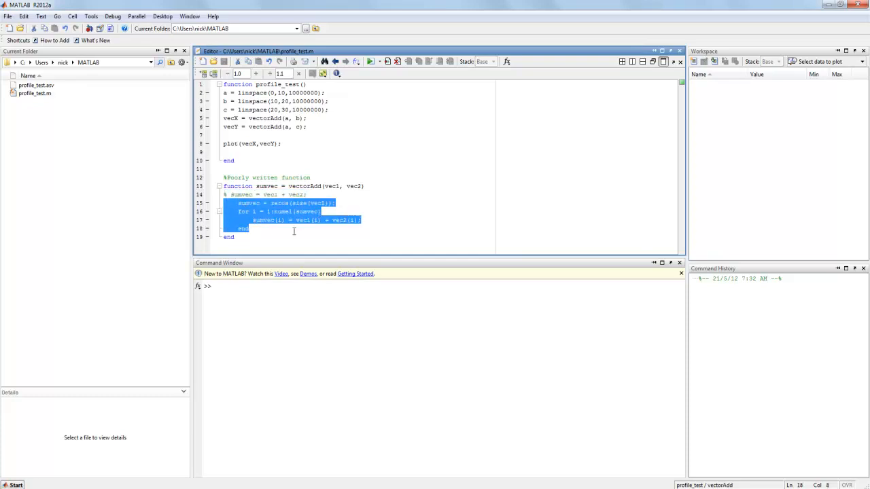
mouse_move(349, 224)
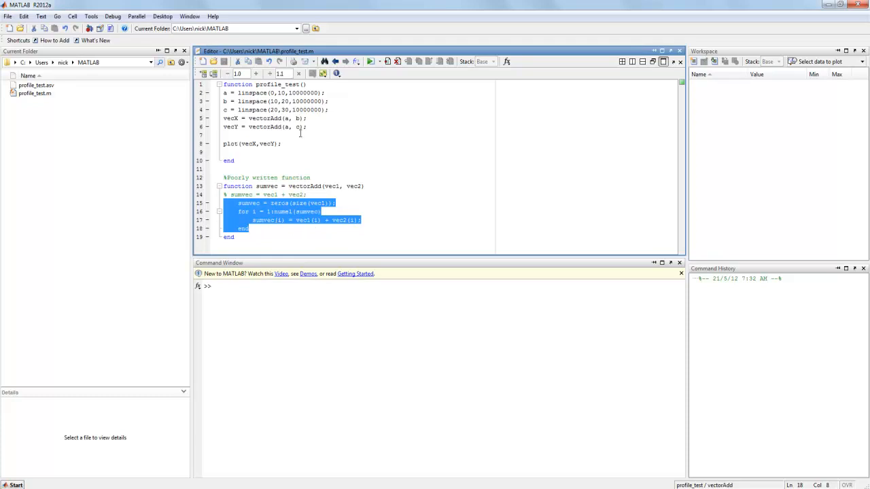
- Run profile_test(), close its straight-line plot, and briefly highlight vectorAdd's loop body
click(263, 178)
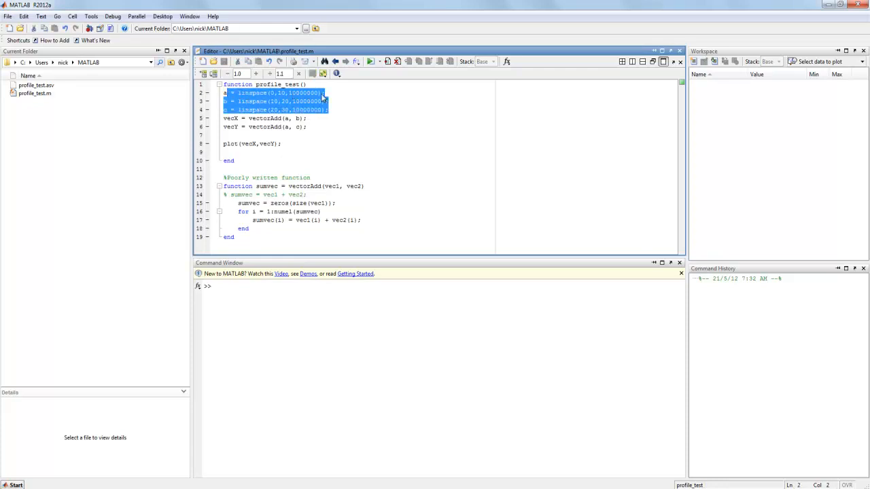
mouse_move(280, 109)
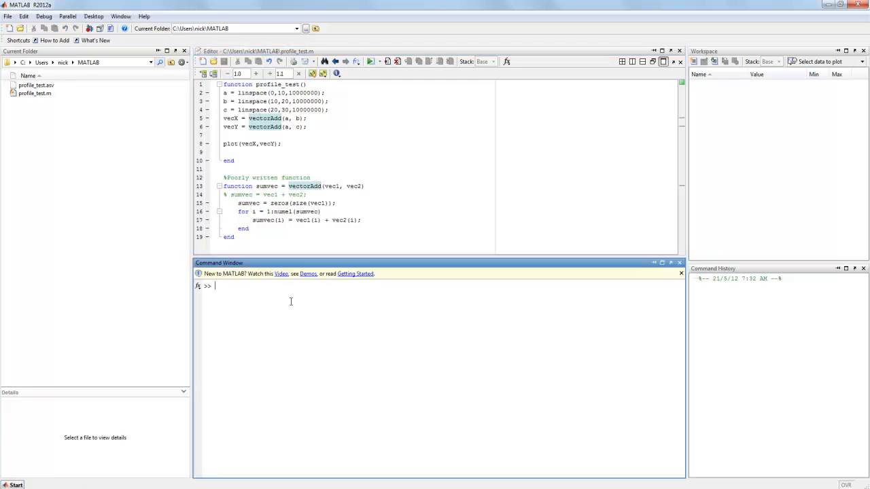
text(profile_test()
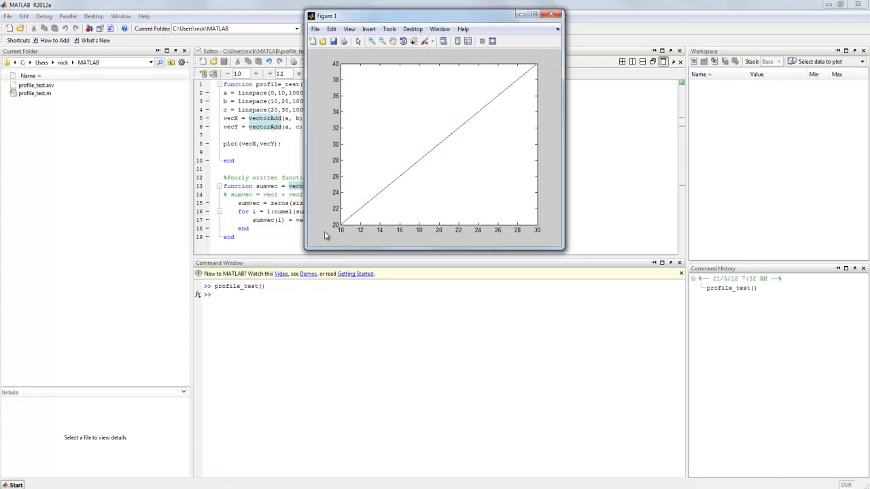
mouse_move(561, 15)
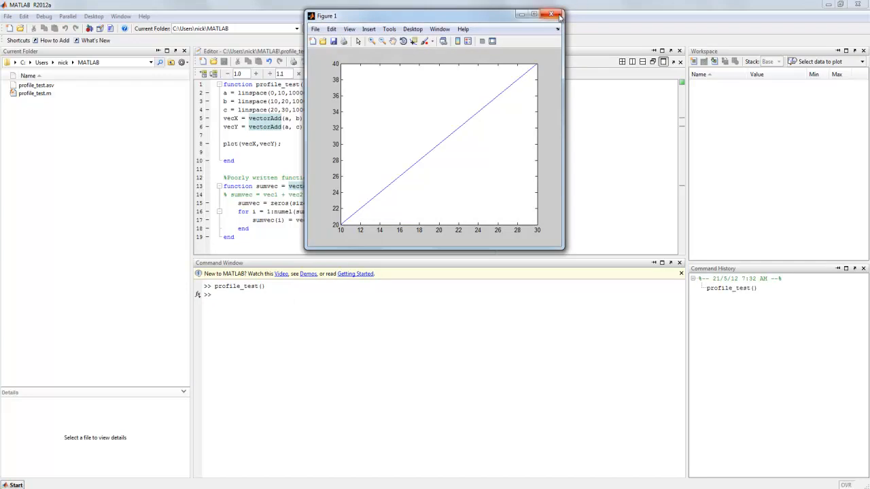
click(556, 12)
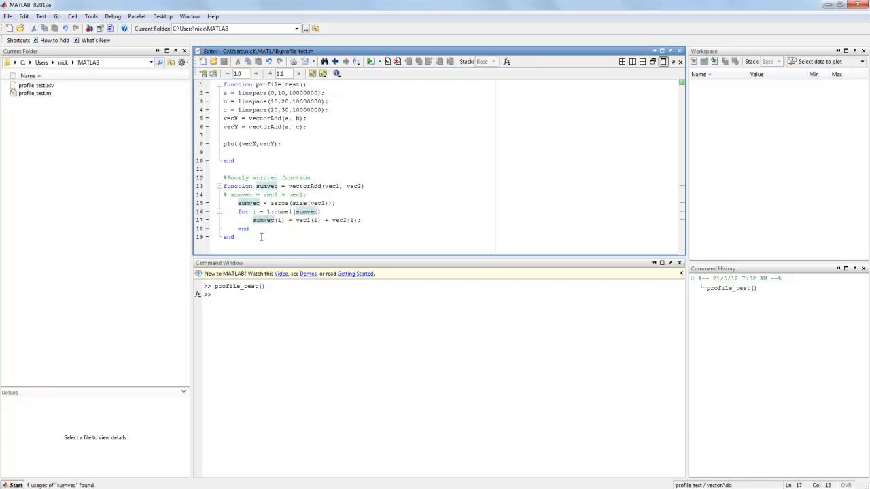
drag(238, 204, 249, 229)
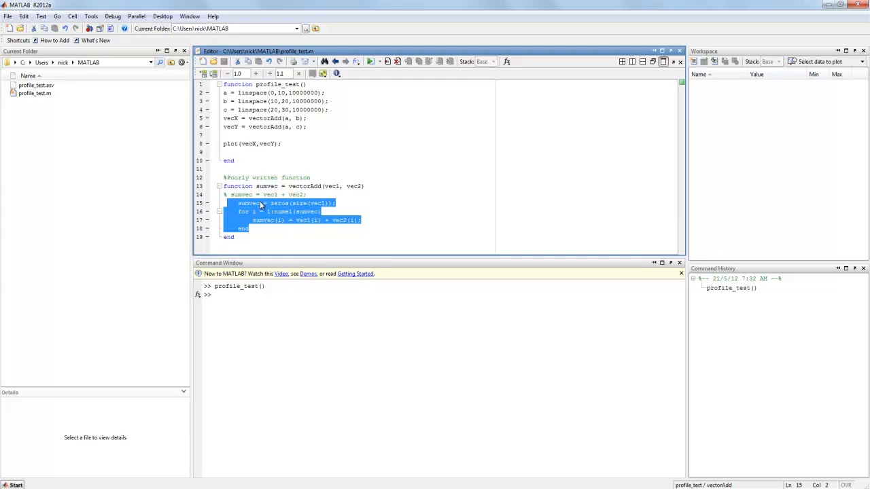
mouse_move(323, 212)
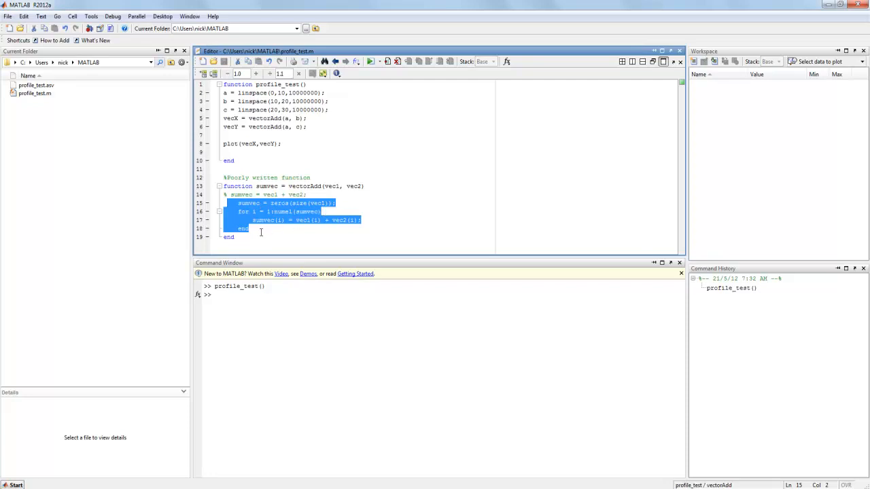
click(250, 228)
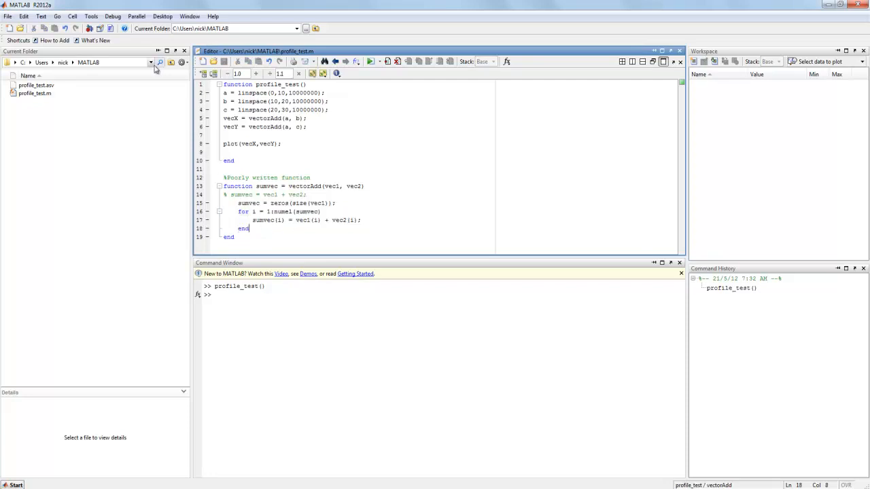
- Profile 'profile_test()' in the Profiler, showing vectorAdd taking about 3.1 of 3.6 seconds
click(162, 15)
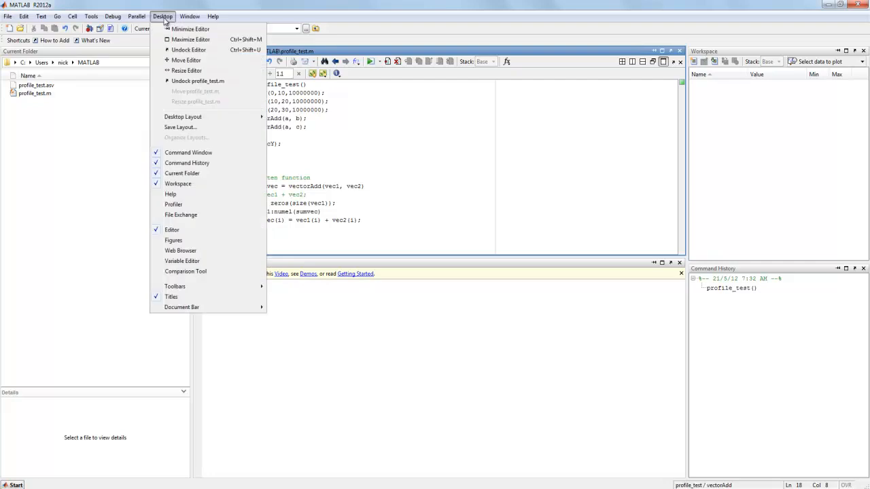
click(173, 204)
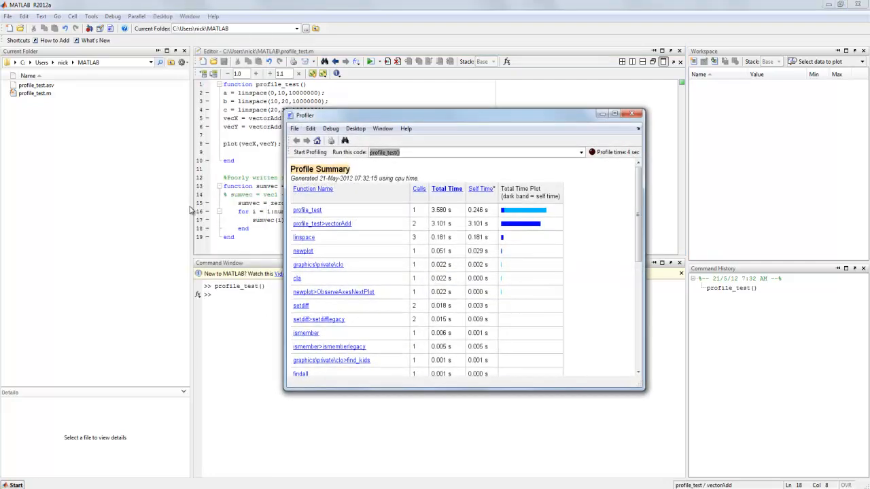
mouse_move(432, 118)
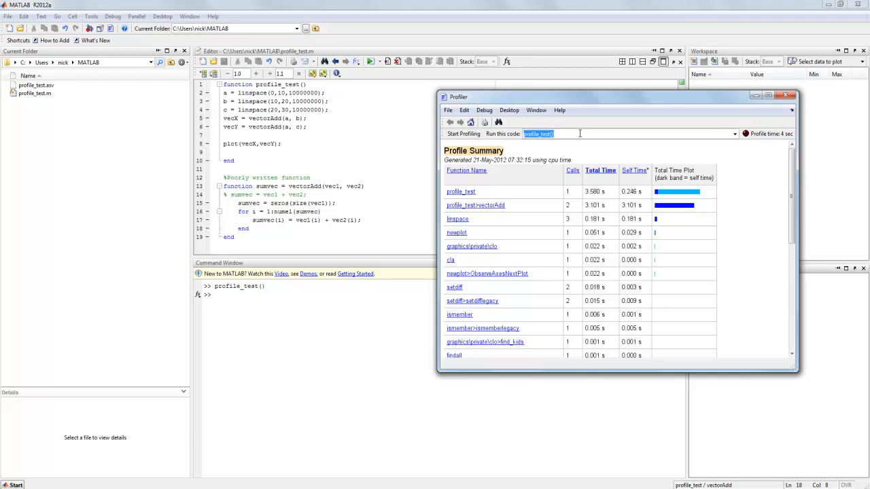
click(462, 134)
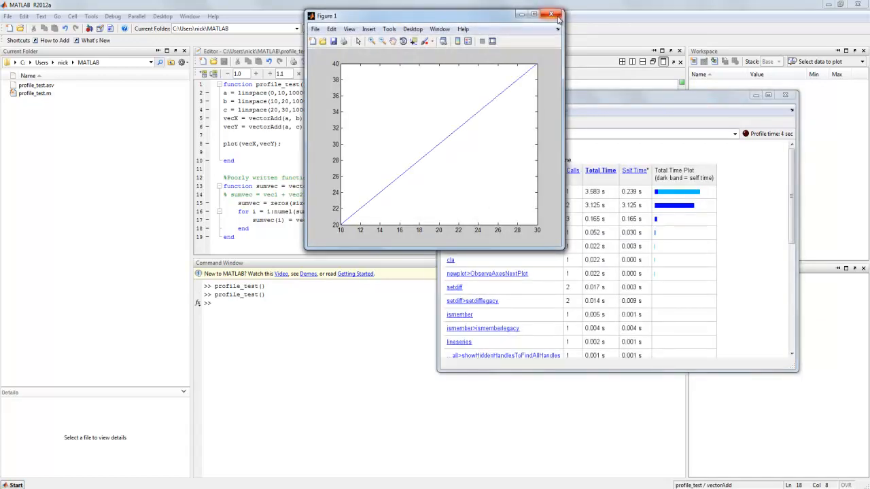
mouse_move(556, 15)
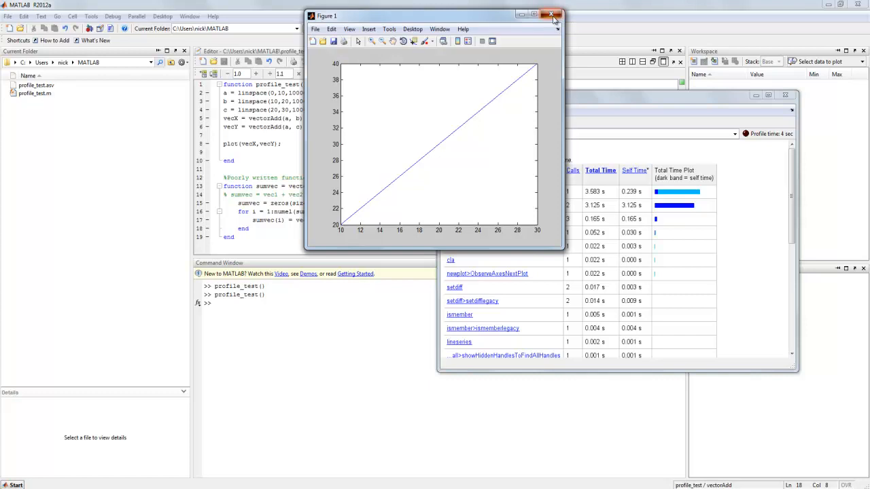
- Close the new plot and nudge the Profiler window to review vectorAdd's 3.125 s timing
click(550, 13)
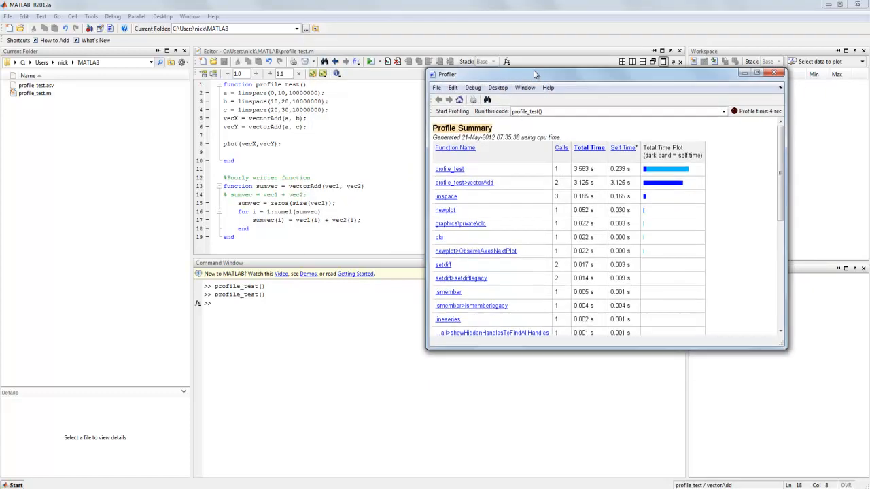
drag(534, 74, 531, 67)
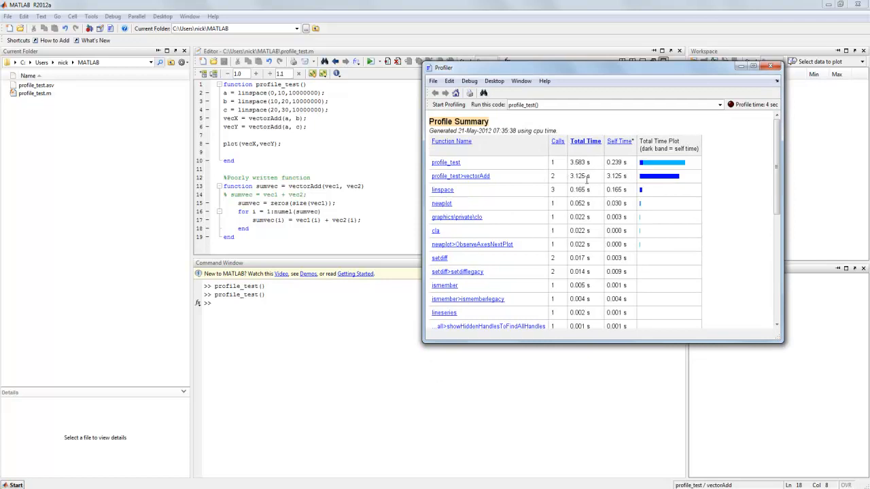
mouse_move(580, 176)
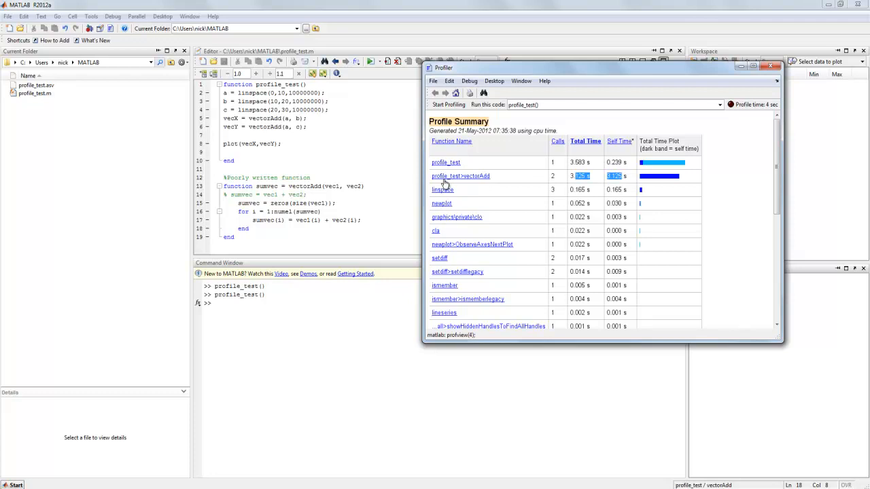
mouse_move(588, 189)
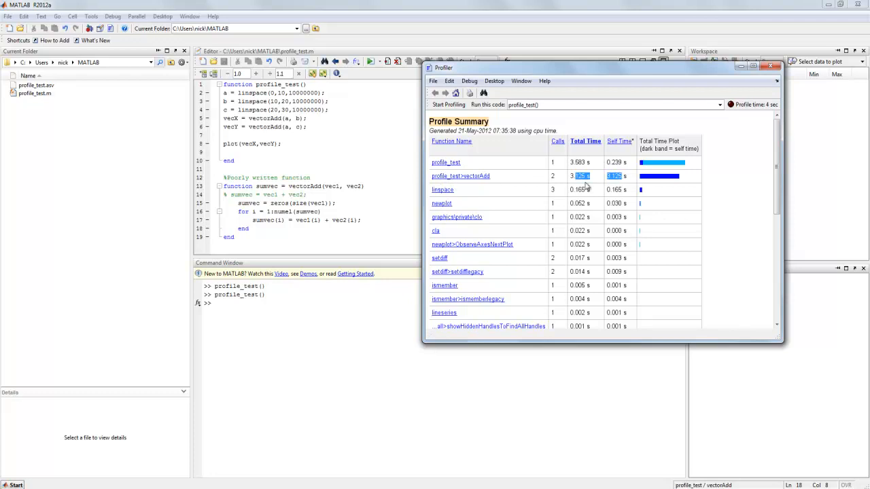
mouse_move(674, 180)
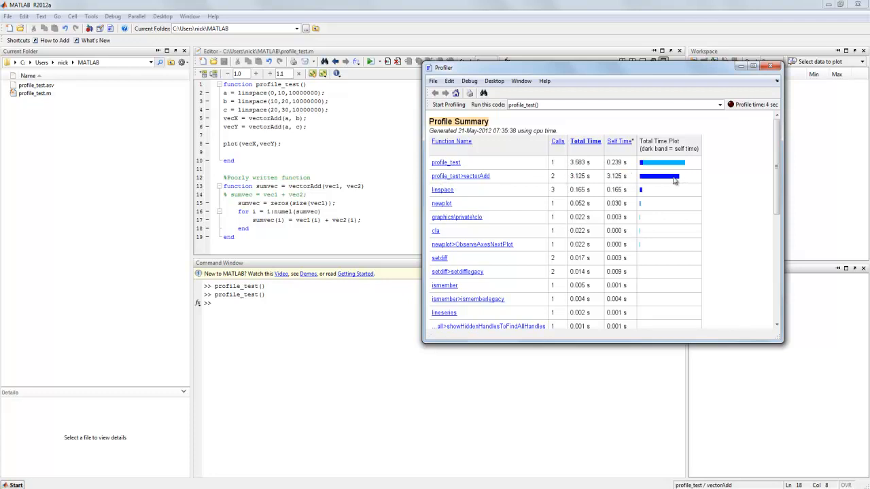
mouse_move(673, 182)
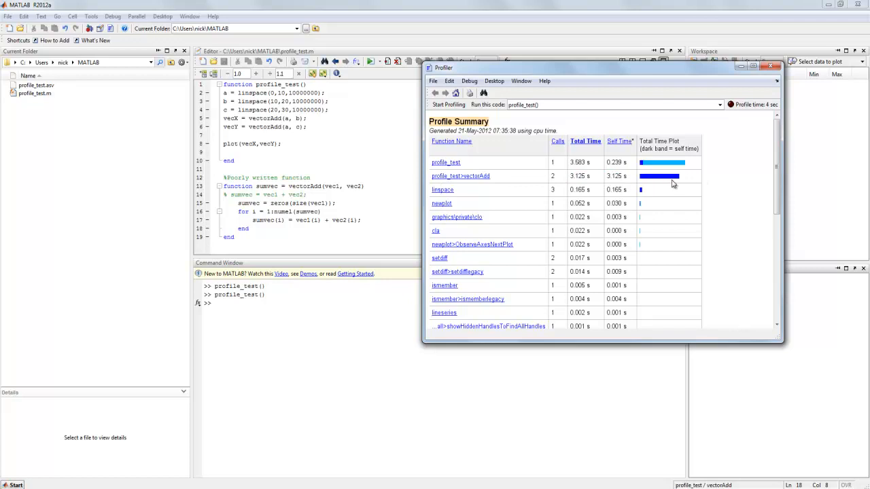
mouse_move(649, 181)
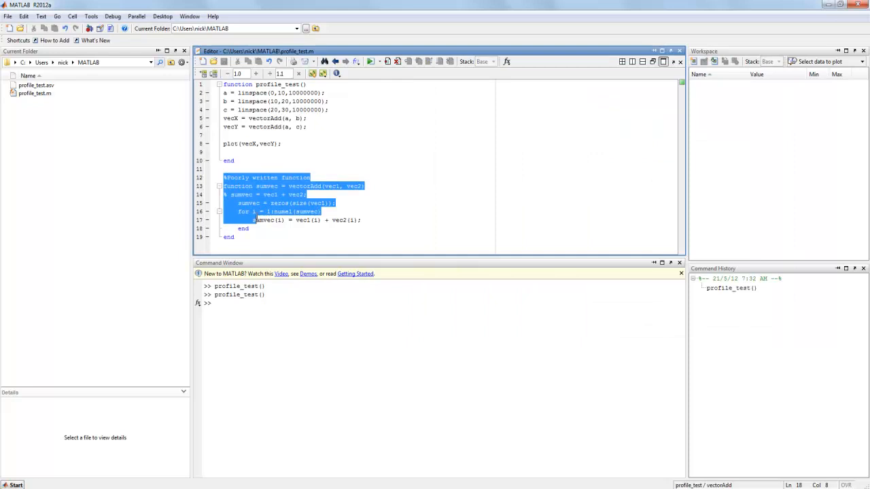
- Replace vectorAdd's loop with 'sumvec = vec1 + vec2;' and bring the Profiler forward to re-profile
click(303, 237)
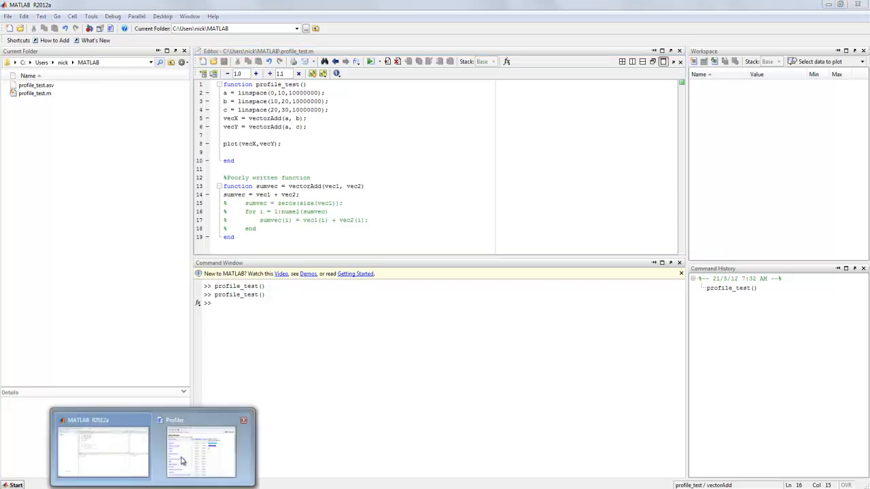
click(183, 458)
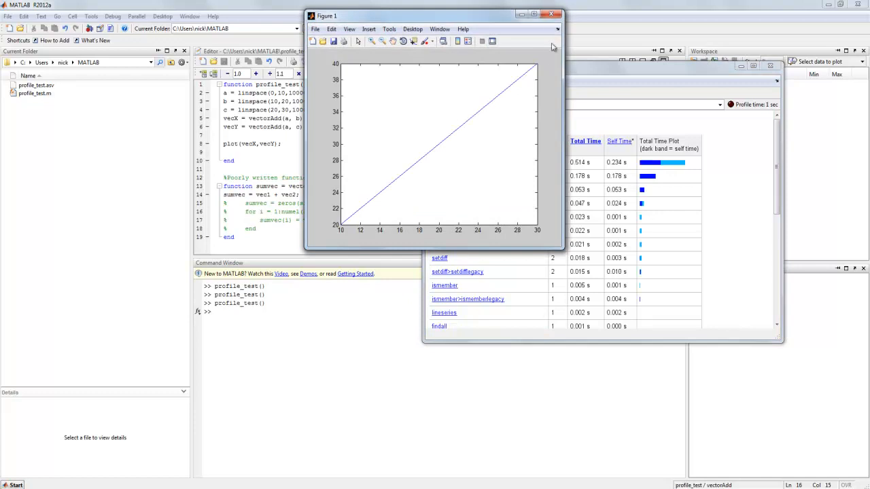
- Close the plot to view vectorAdd's faster timings, then return to the Command Window
click(554, 11)
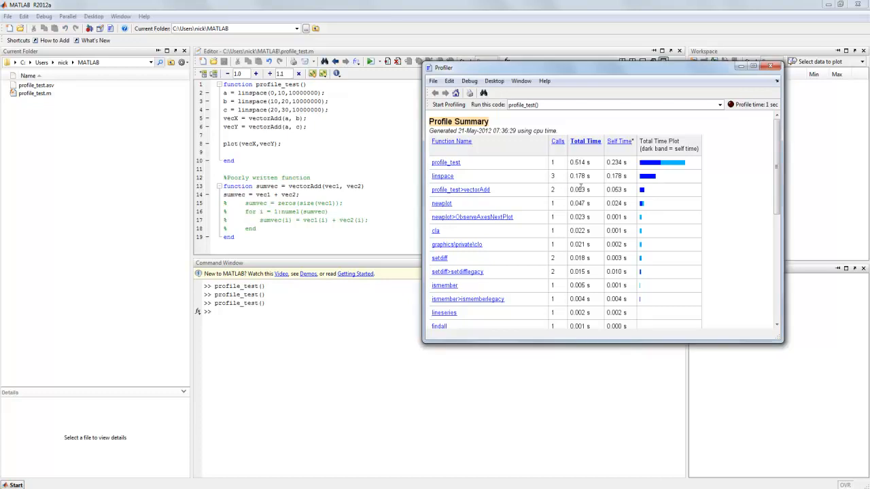
mouse_move(597, 184)
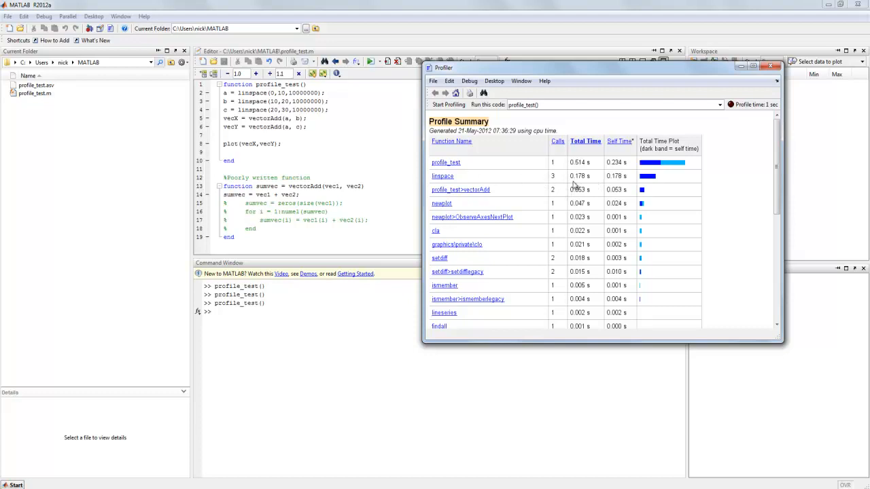
mouse_move(407, 175)
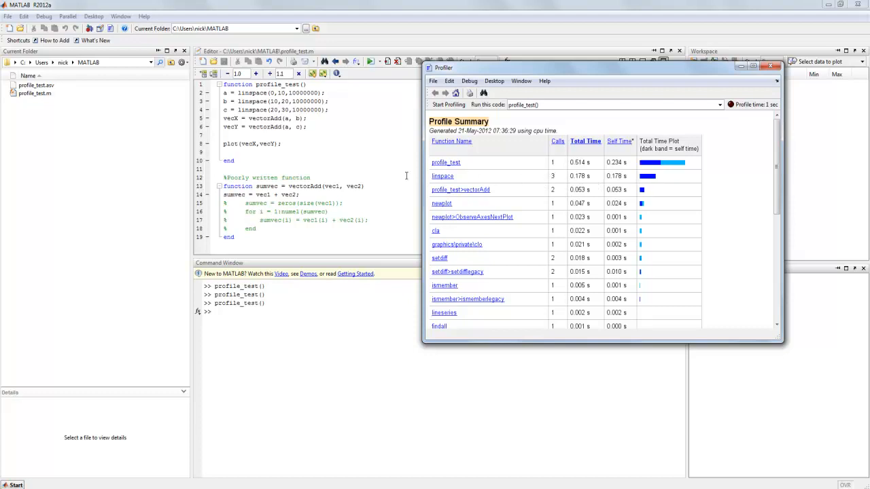
mouse_move(729, 181)
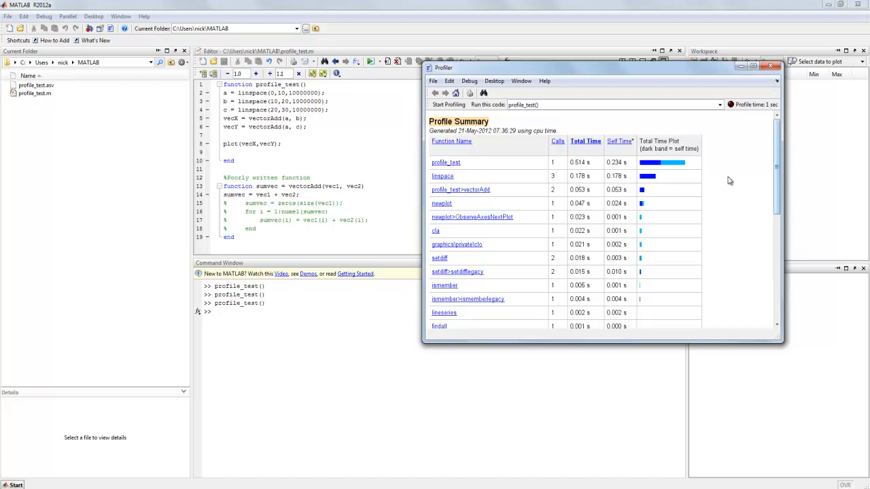
mouse_move(557, 167)
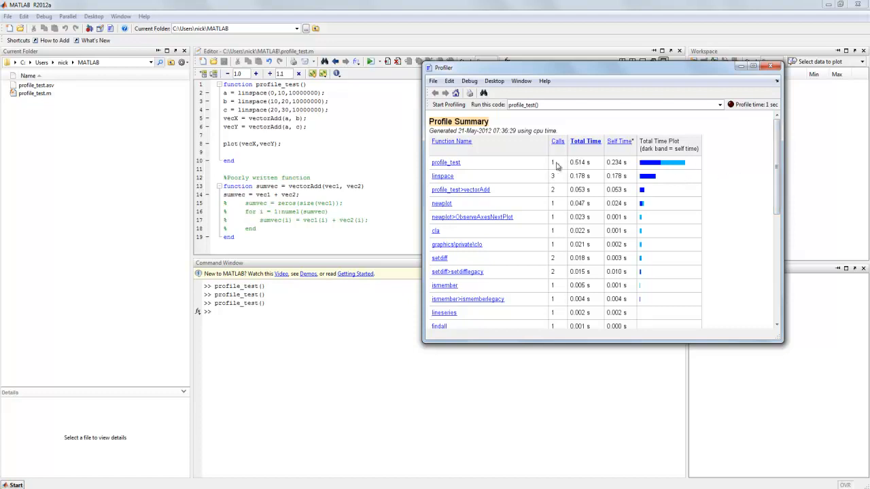
mouse_move(596, 182)
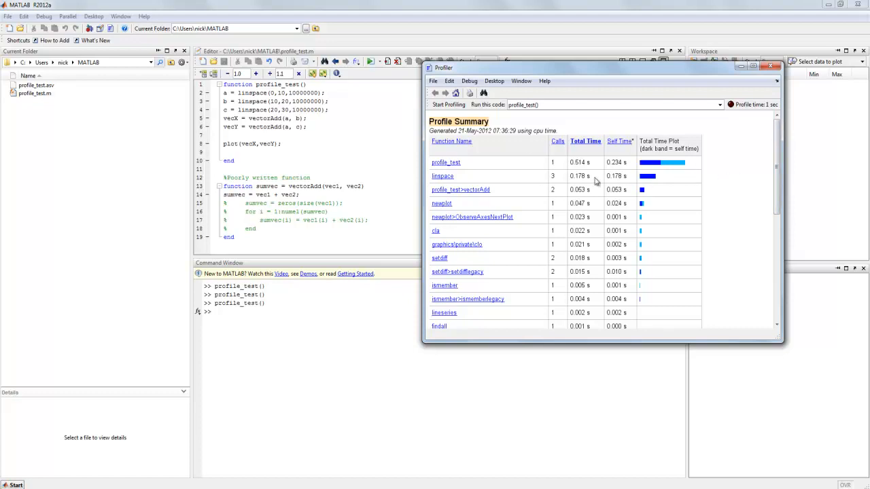
click(775, 65)
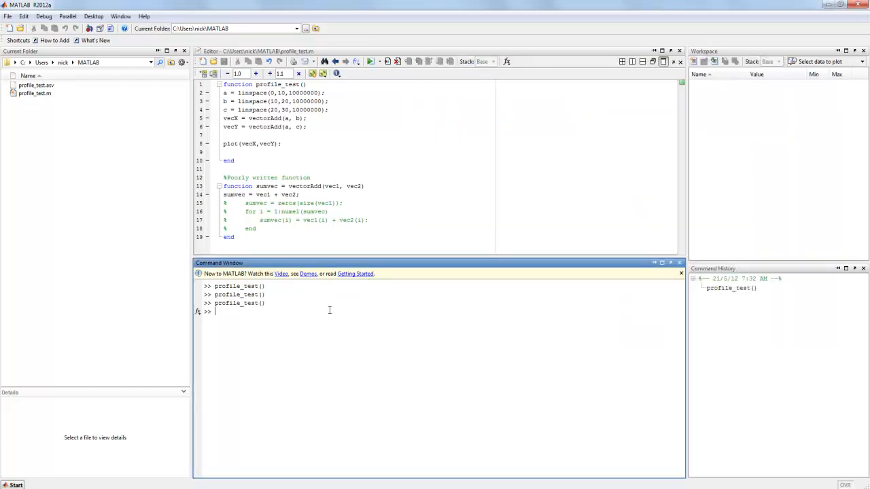
- Run 'profile on' and profile_test() at the prompt, closing the resulting plot
text(p)
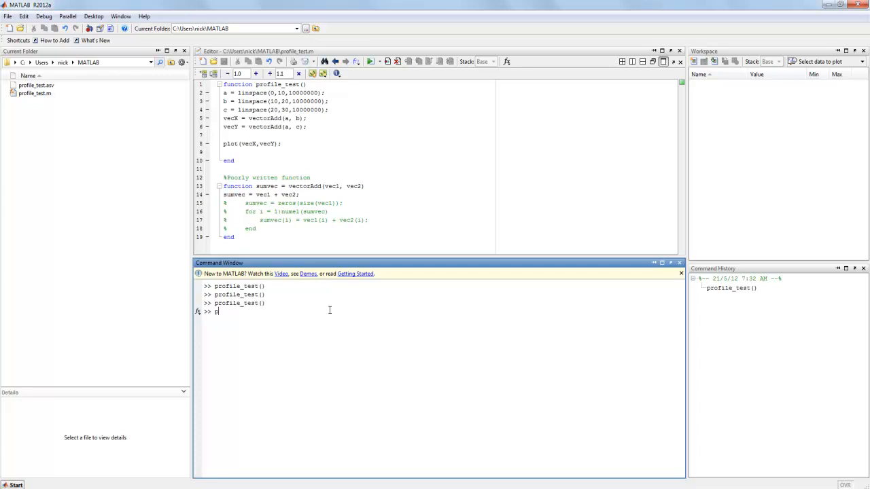
text(rofile on)
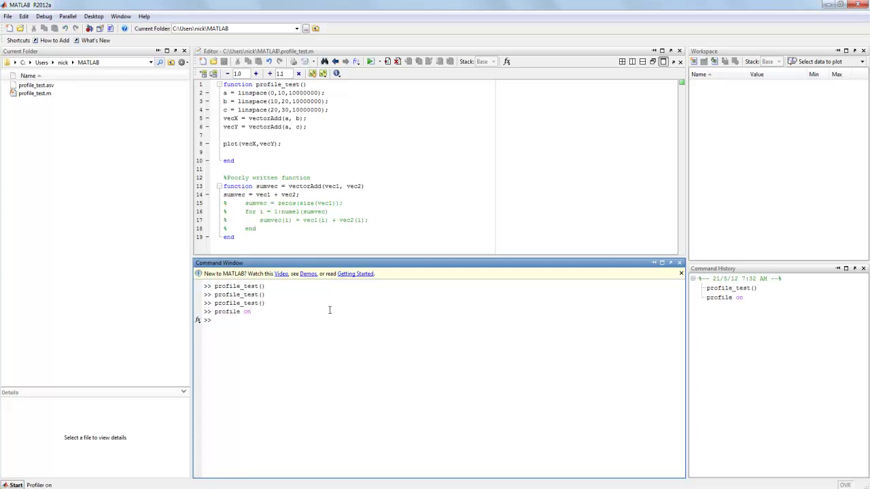
text(profi)
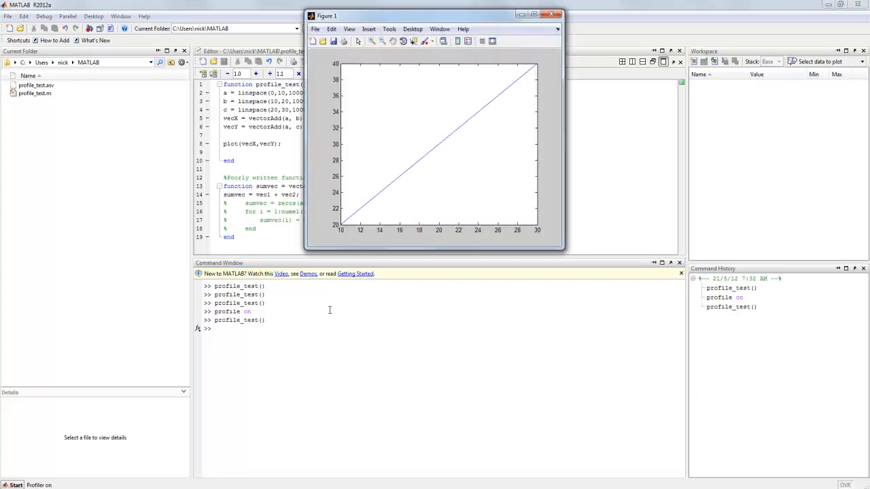
click(554, 12)
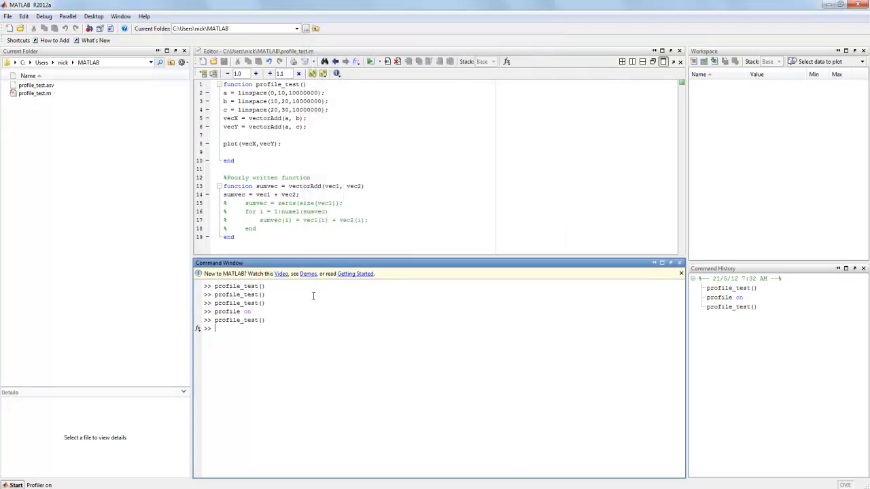
- Show results with 'profile viewer', vectorAdd at 0.052 s, then close the Profiler
text(profile)
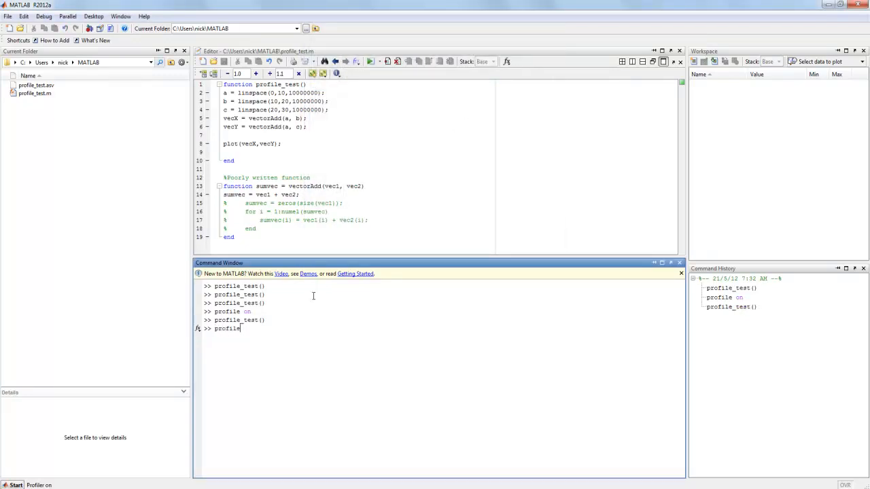
text(viewer)
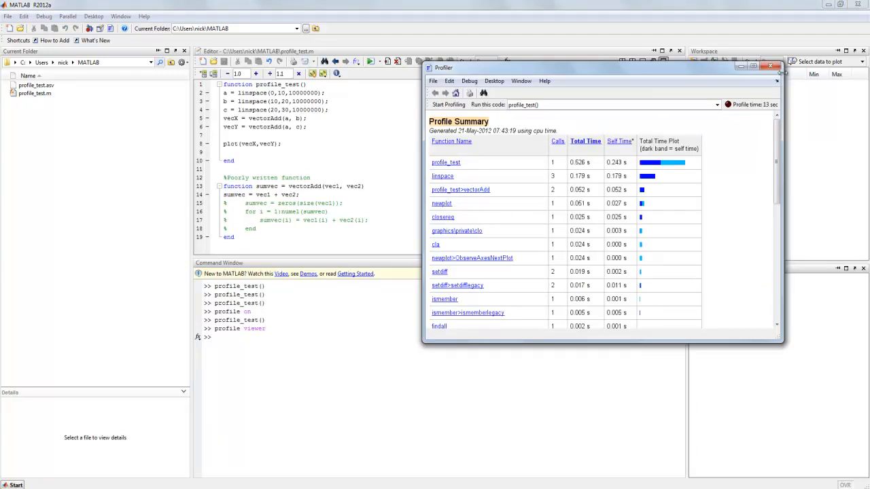
click(759, 66)
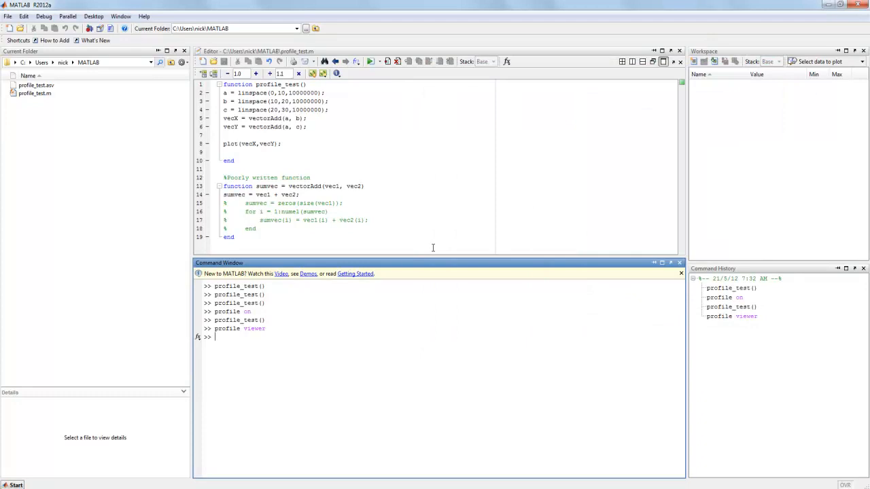
- Enter 'help profile' at the Command Window prompt
text(help)
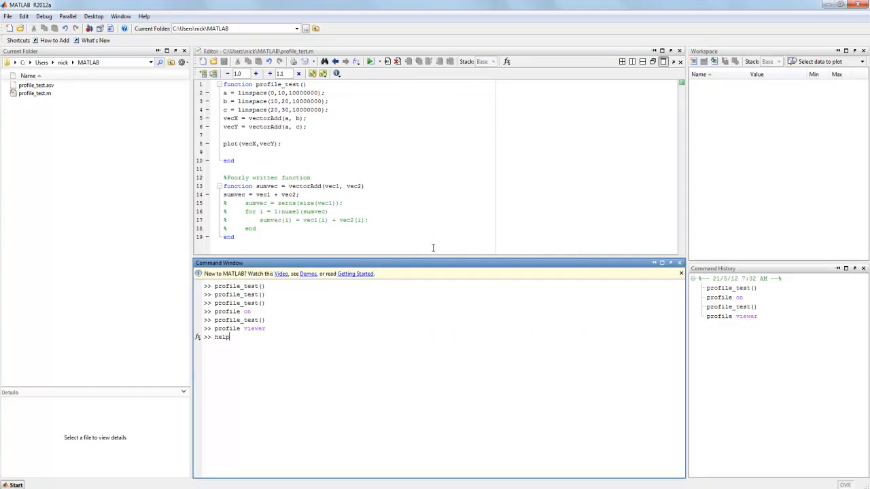
text(prof)
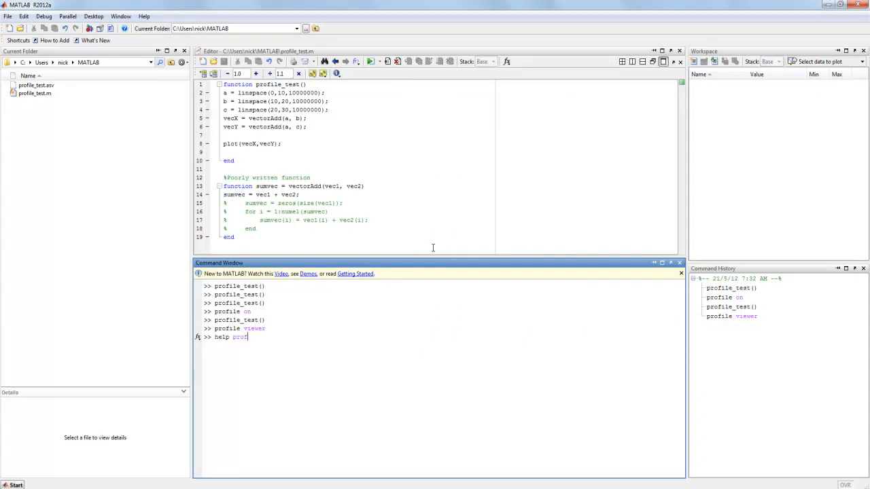
text(ile)
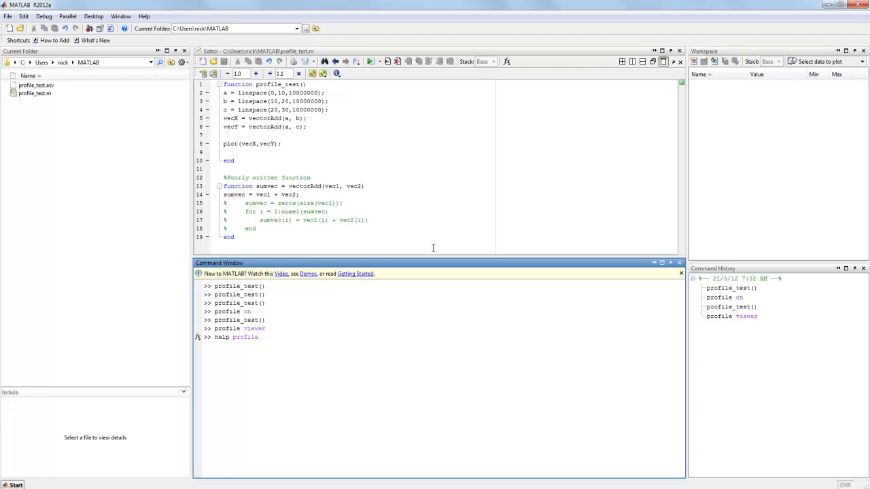